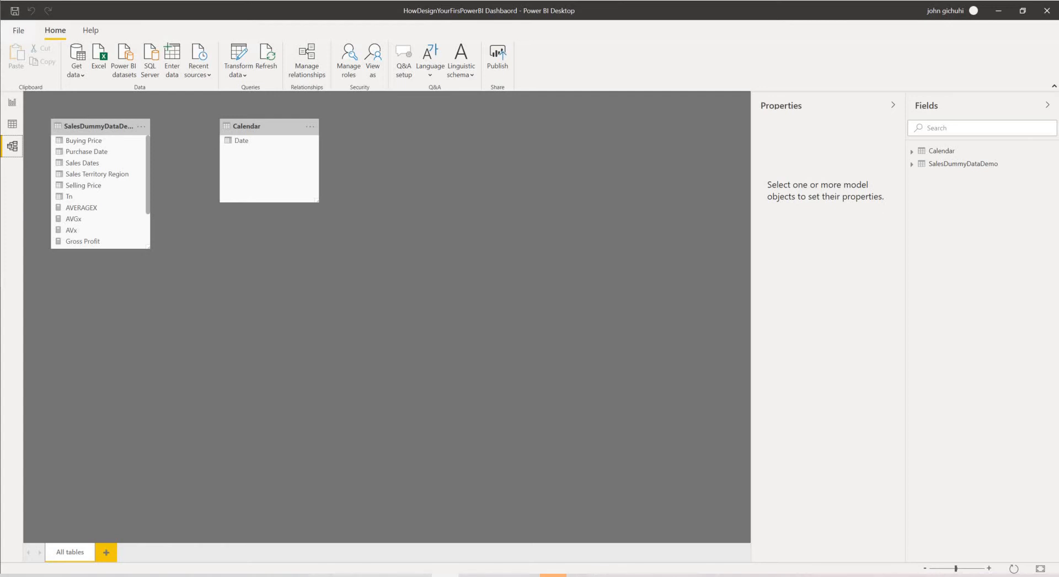
mouse_move(30, 208)
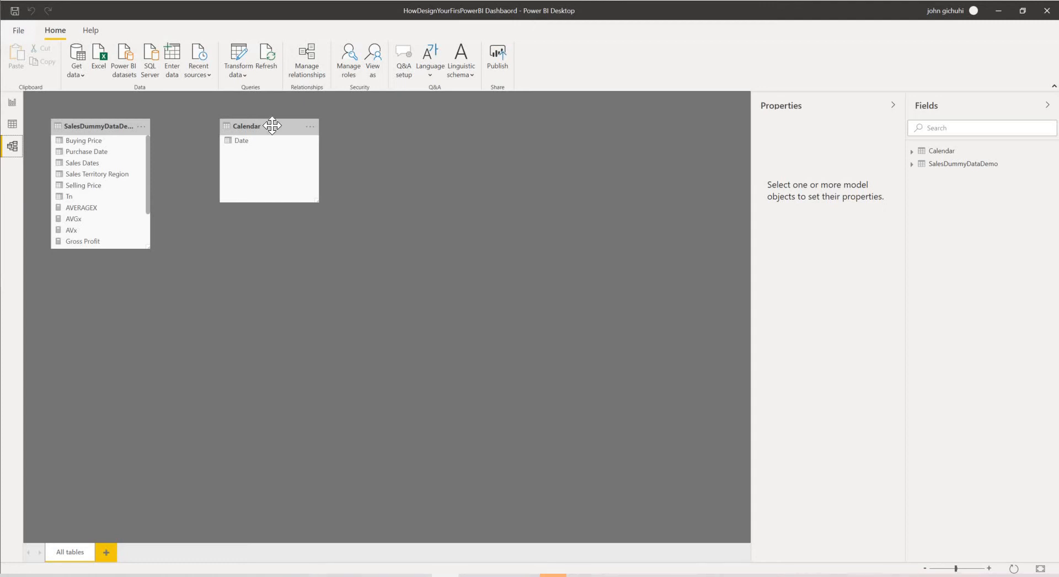
Move the Calendar table card further right in the model diagram.
drag(271, 126, 346, 128)
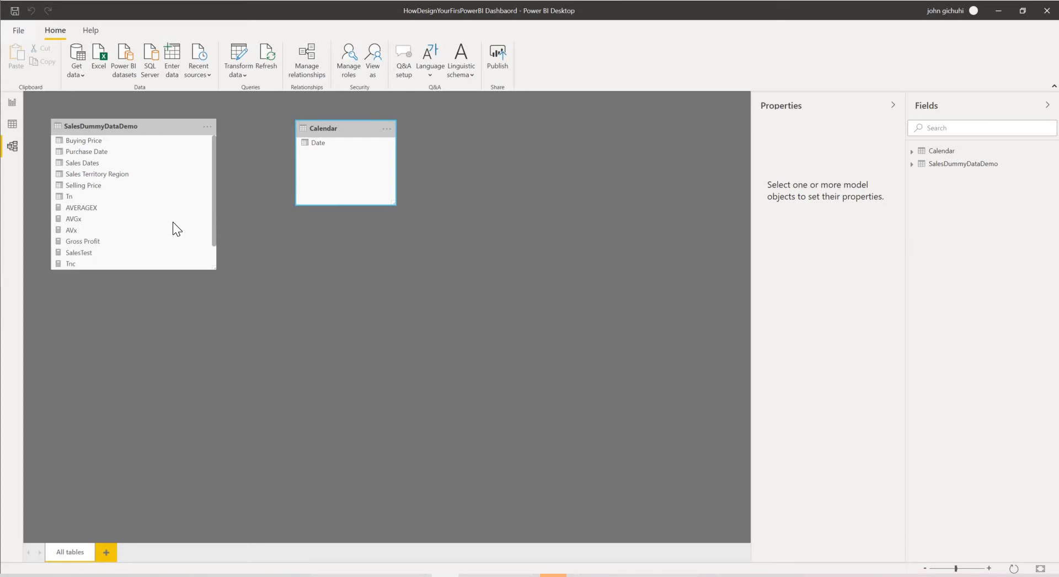
mouse_move(433, 195)
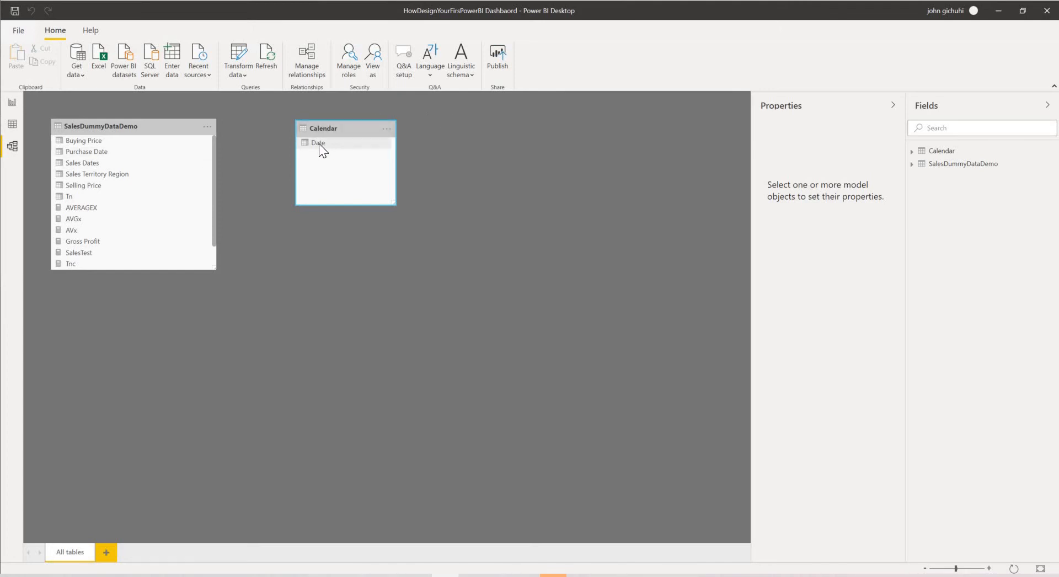
Link Calendar Date to SalesDummyDataDemo Purchase Date in a one-to-many relationship.
scroll(down, 3)
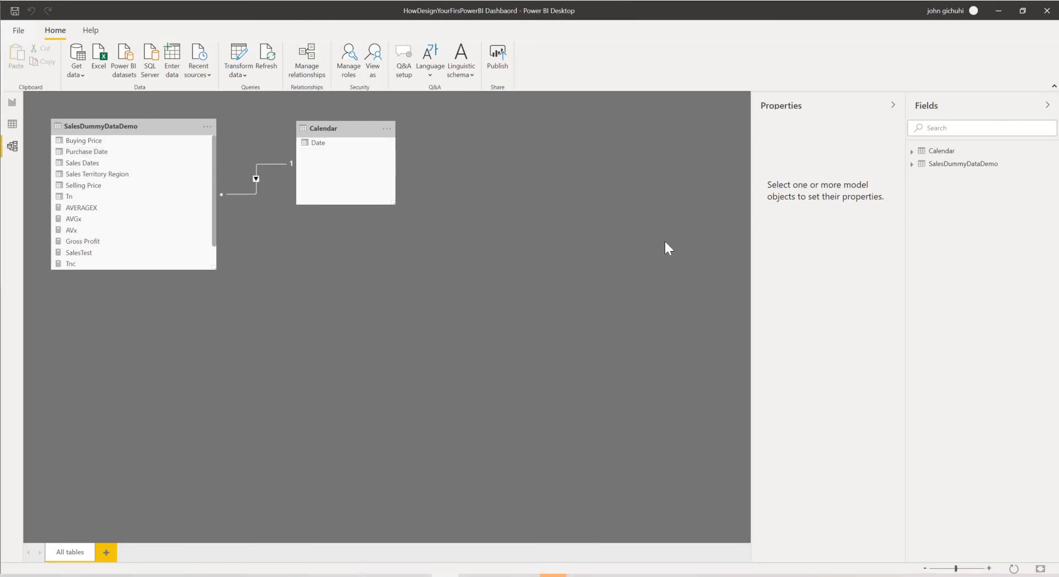
mouse_move(256, 181)
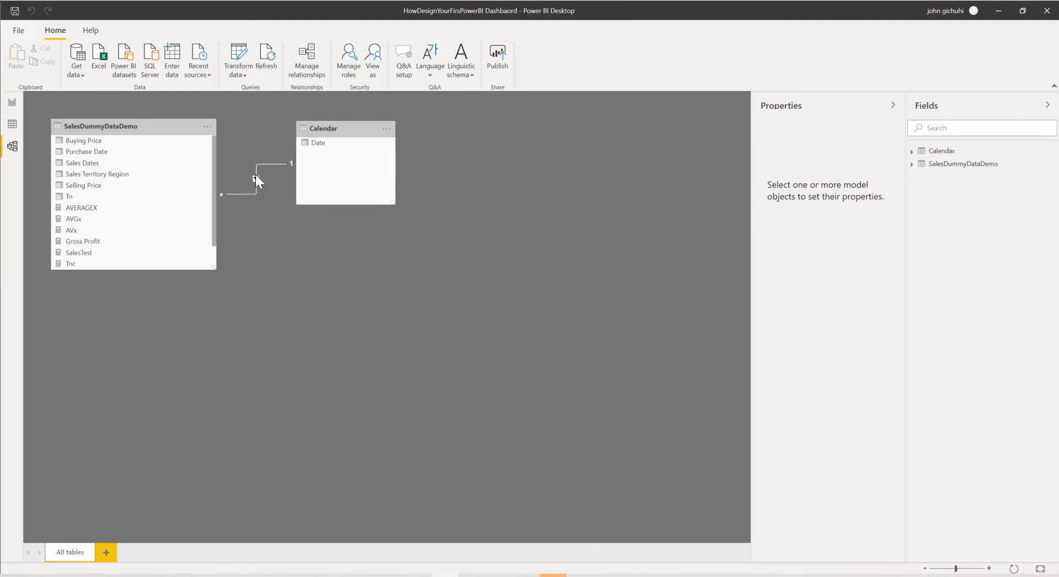
click(256, 196)
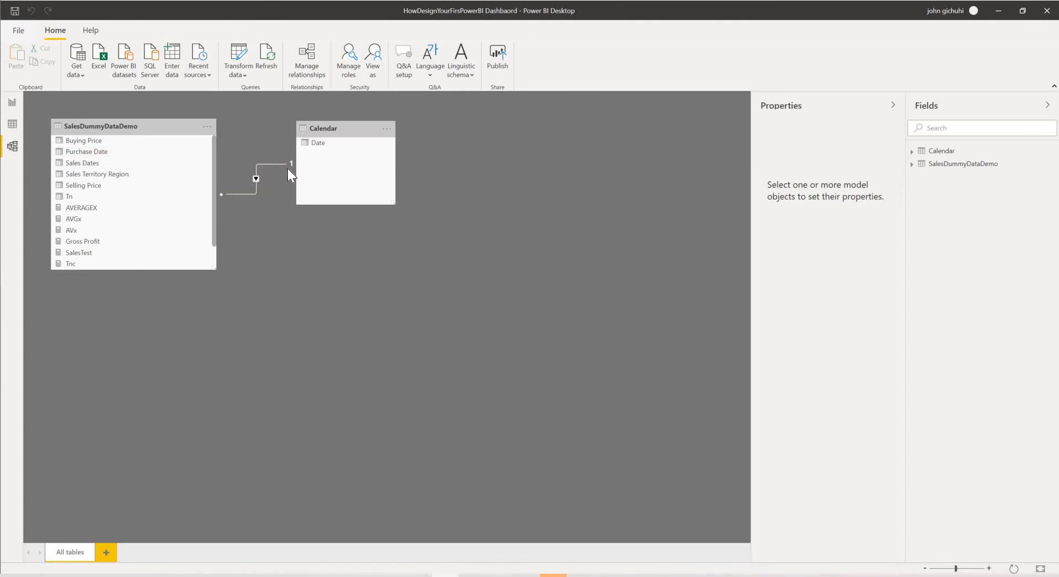
click(256, 178)
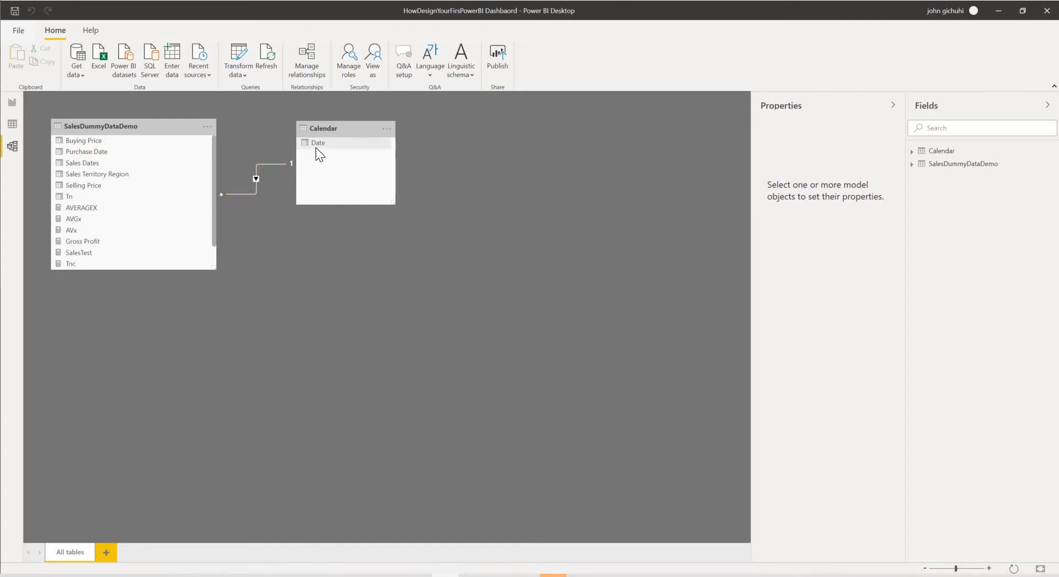
mouse_move(82, 165)
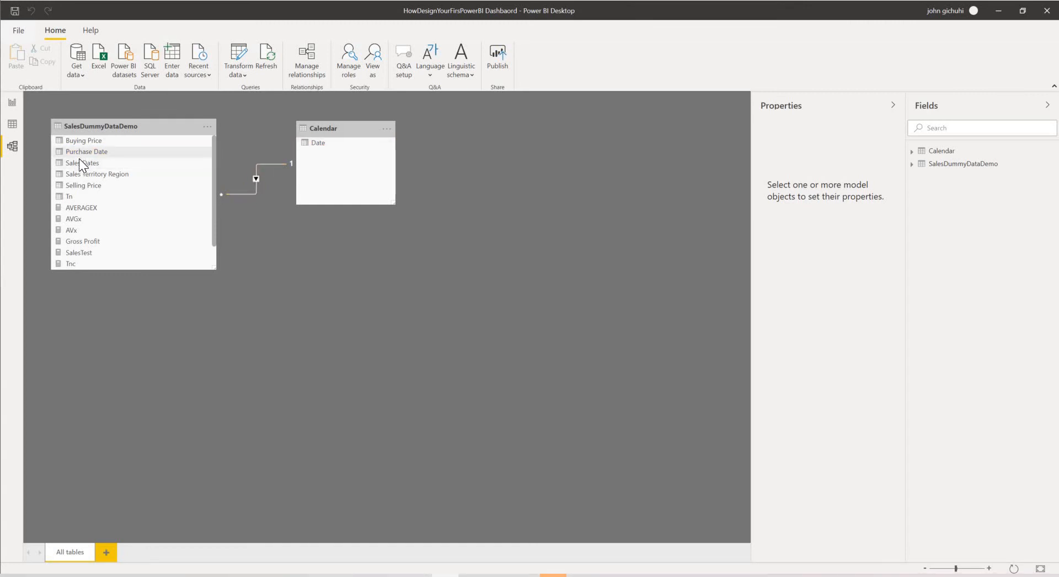
mouse_move(94, 161)
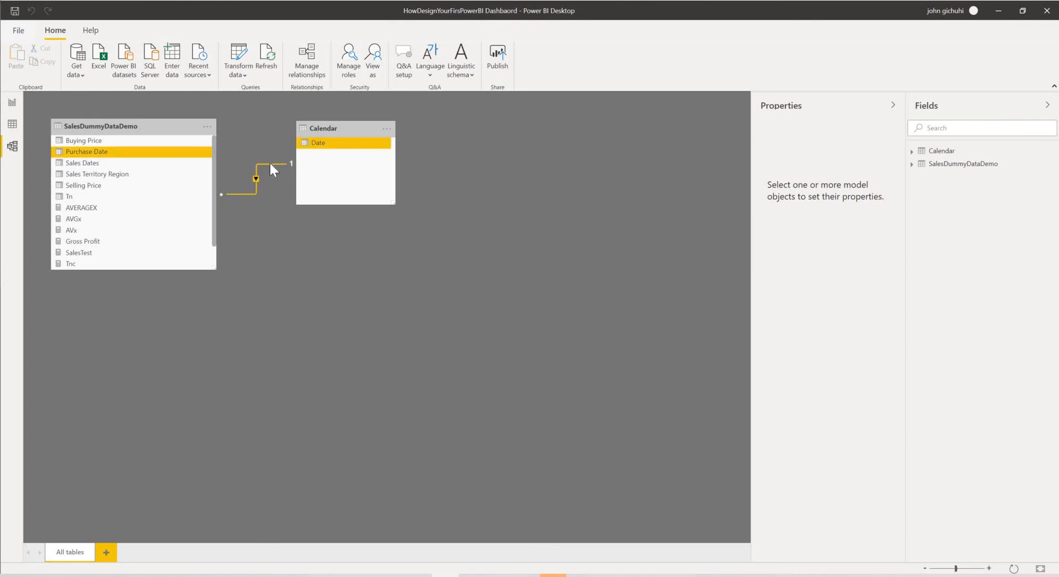
right_click(268, 169)
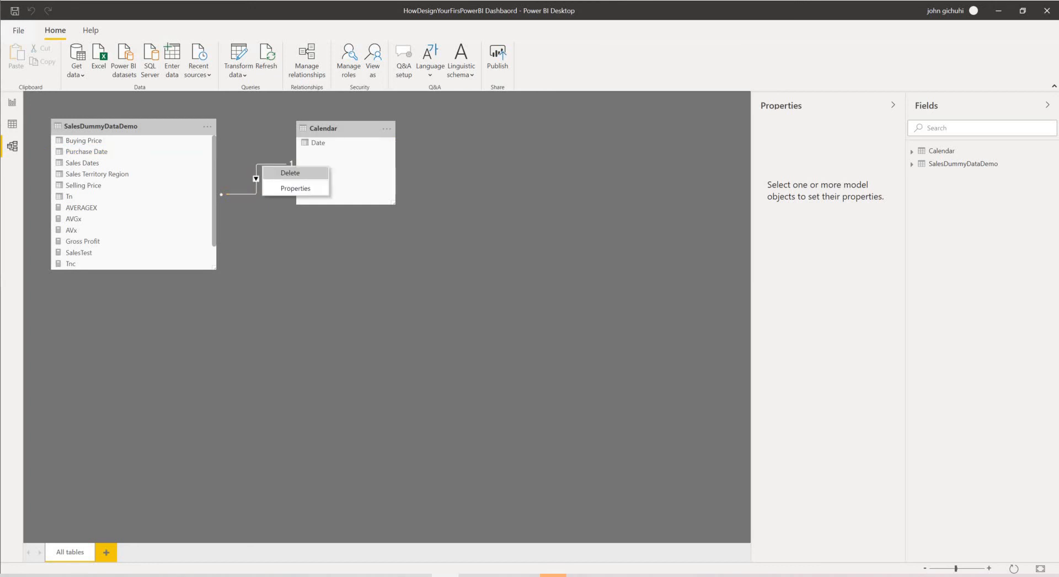
click(437, 228)
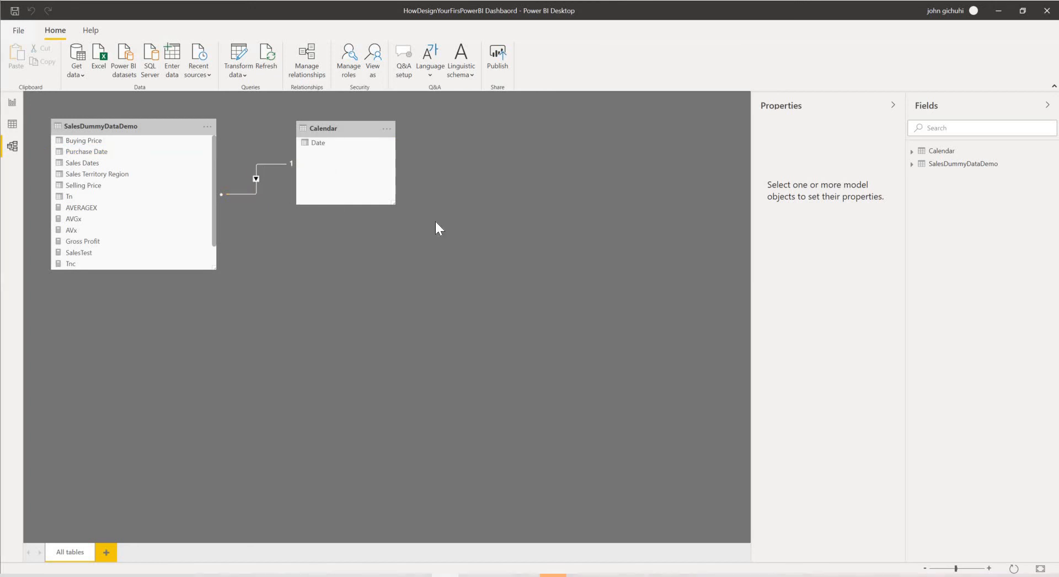
double_click(256, 179)
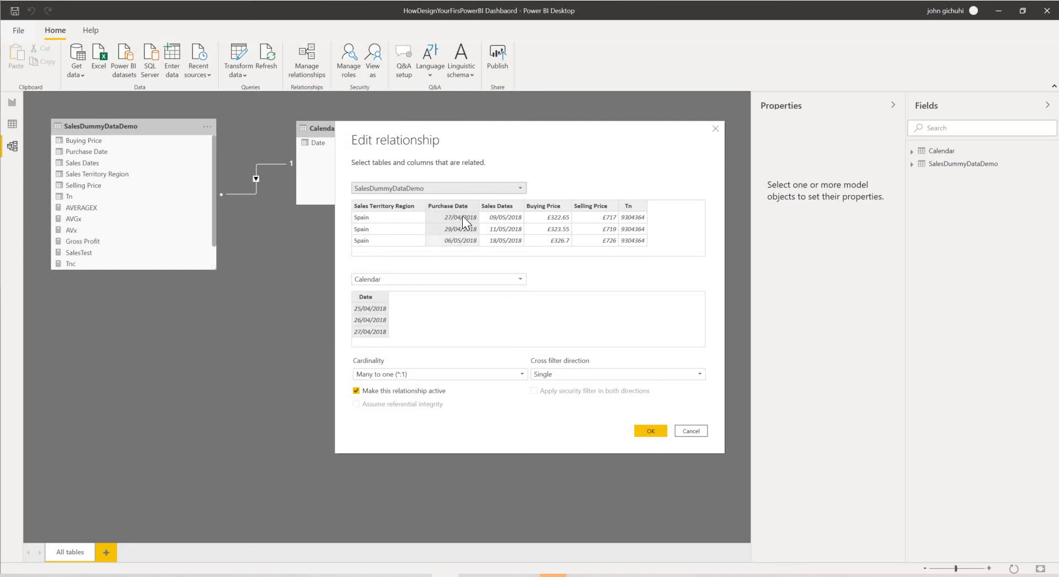
mouse_move(367, 319)
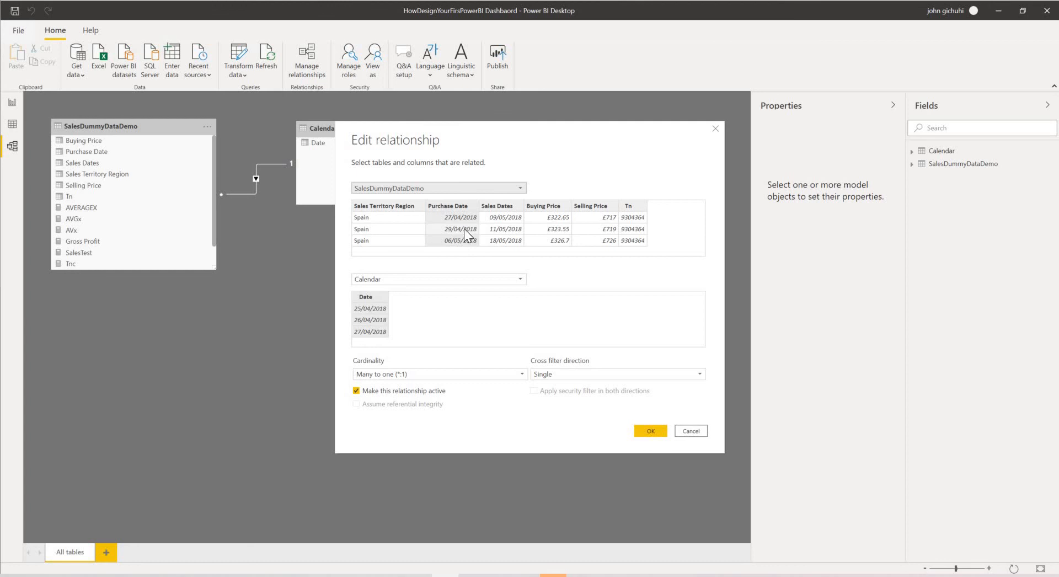
mouse_move(370, 376)
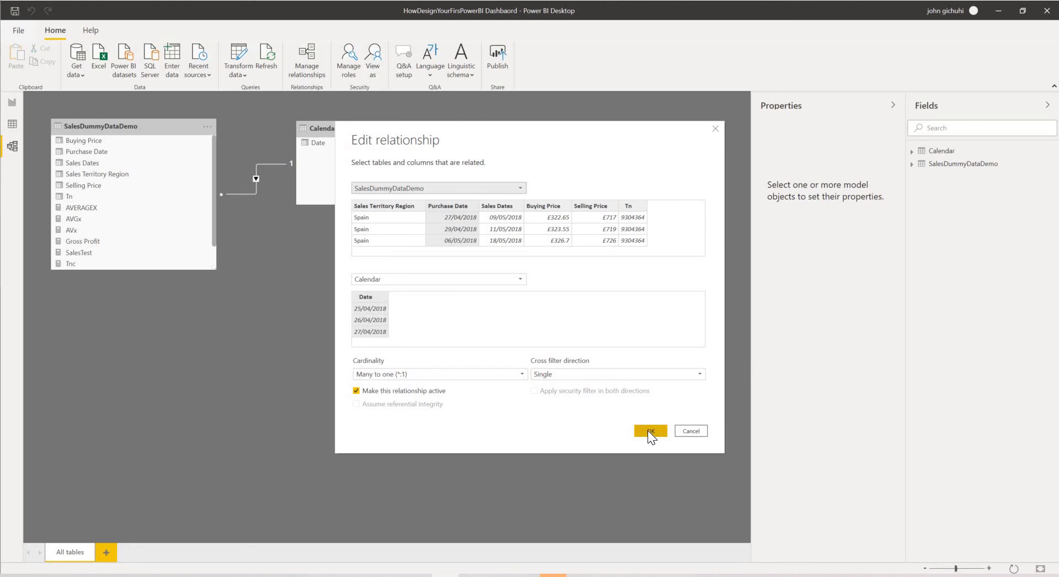
click(649, 431)
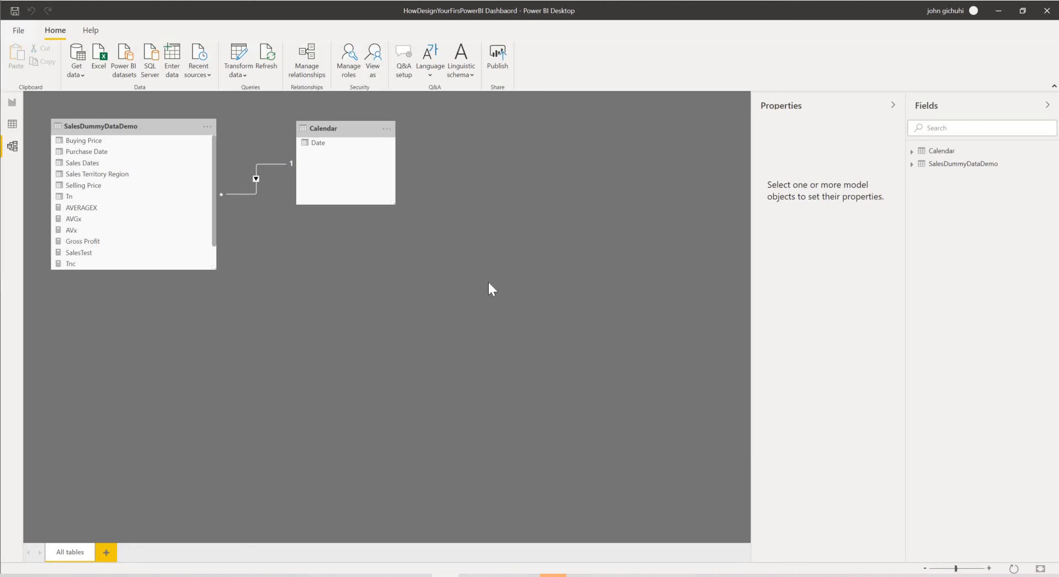